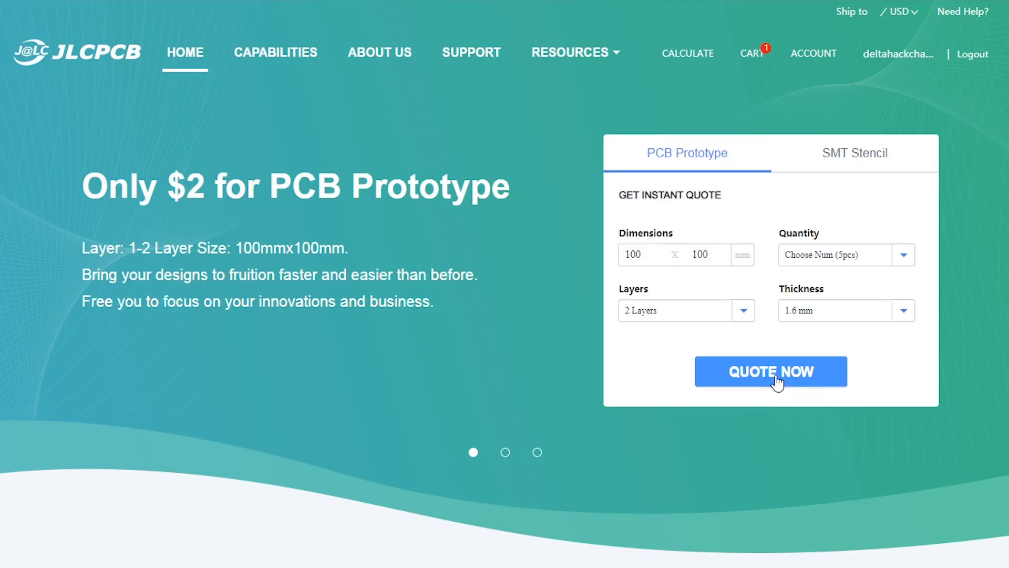
# Step: Request an instant quote for the 100×100 mm, 2-layer, 1.6 mm PCB prototype
pyautogui.click(770, 371)
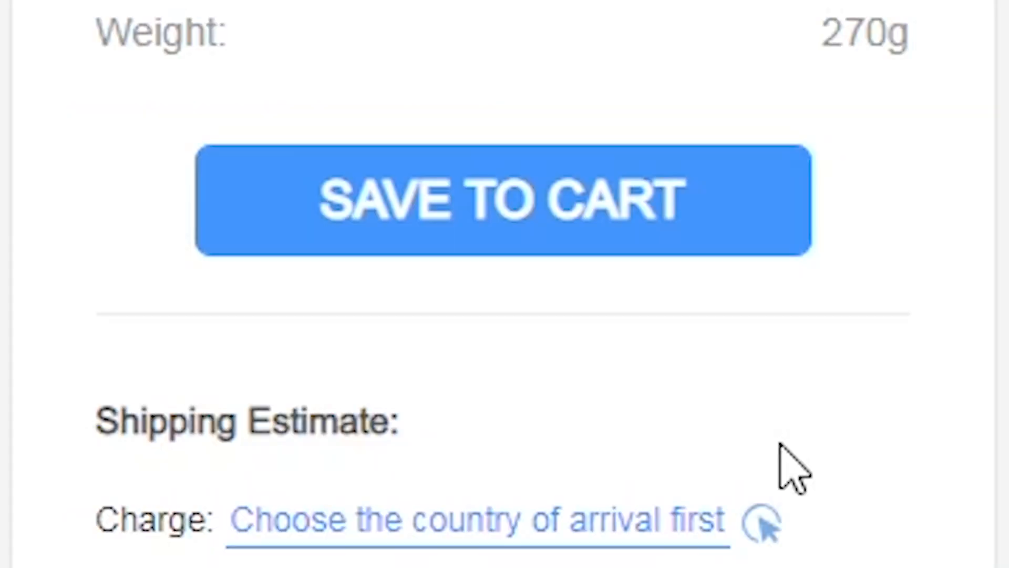
pyautogui.moveTo(567, 219)
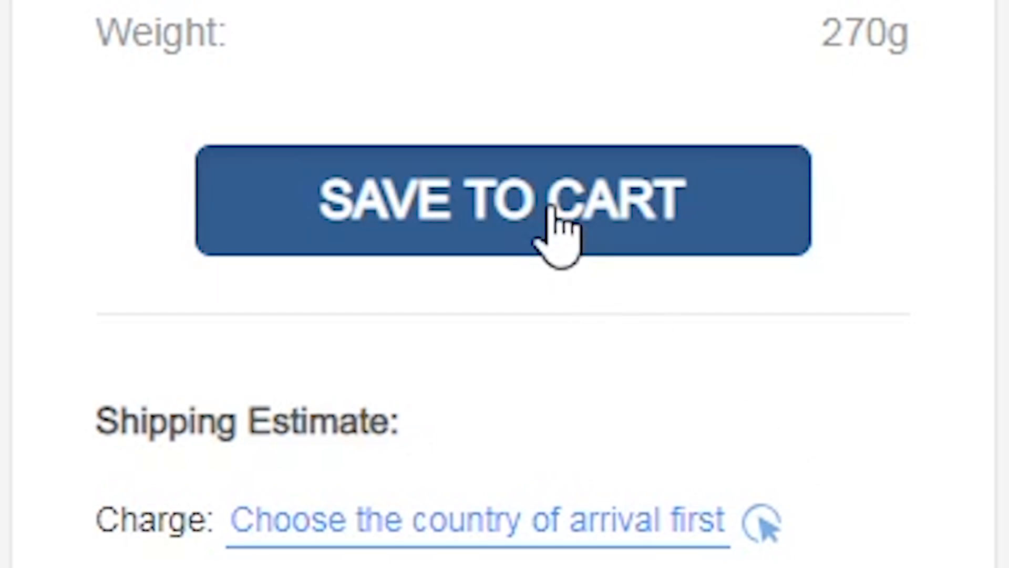